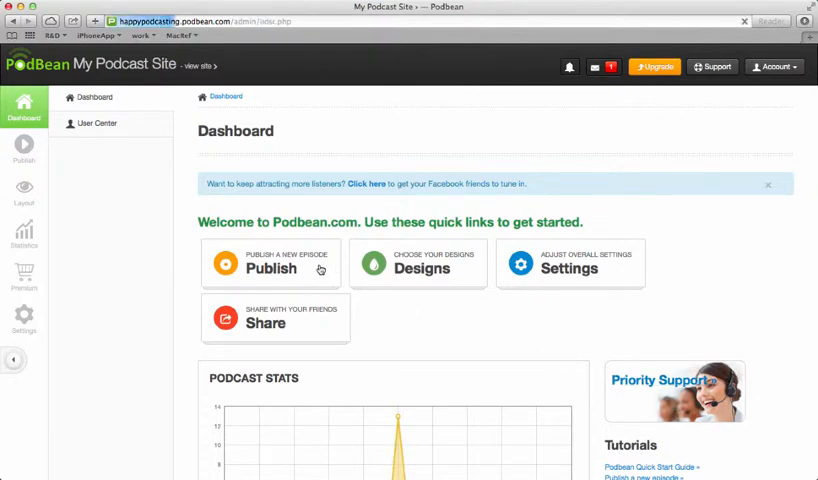
Open the Publish Episode page from the Dashboard quick link.
{"action": "left_click", "coordinate": [271, 267]}
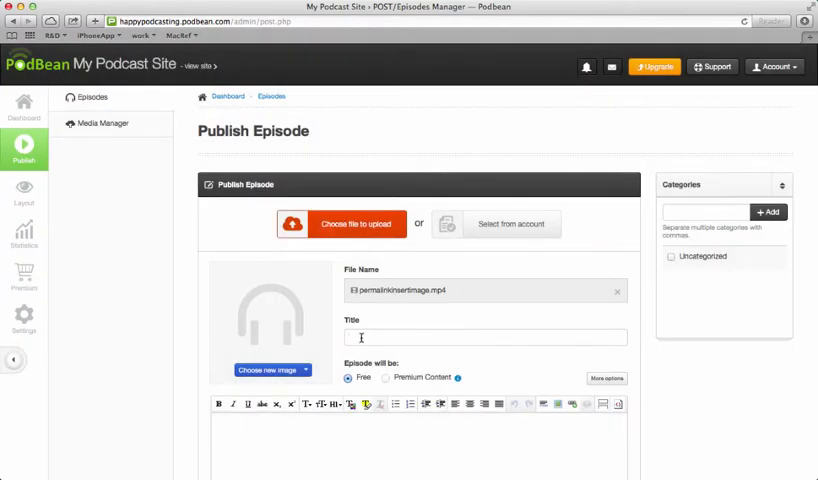
Enter 'Scheduled Podcast Episode' as the title and scroll down to the Publish button.
{"action": "type", "text": "So"}
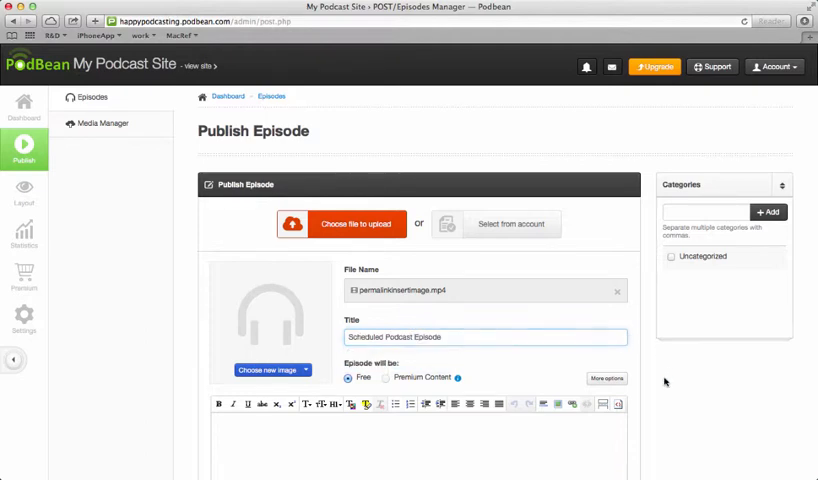
{"action": "scroll", "scroll_direction": "down", "scroll_amount": 3}
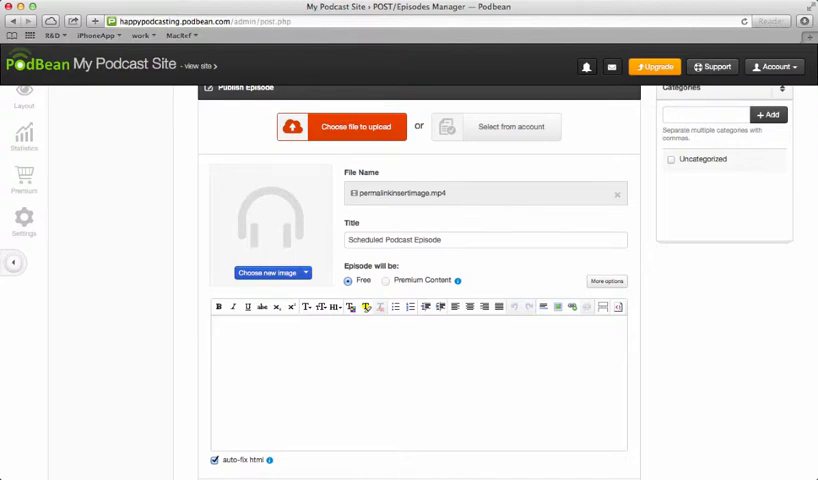
{"action": "scroll", "scroll_direction": "down", "scroll_amount": 3}
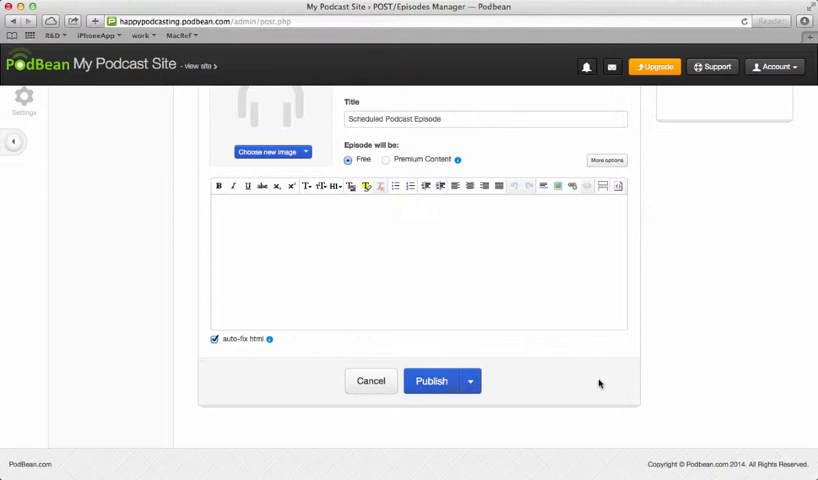
{"action": "mouse_move", "coordinate": [431, 381]}
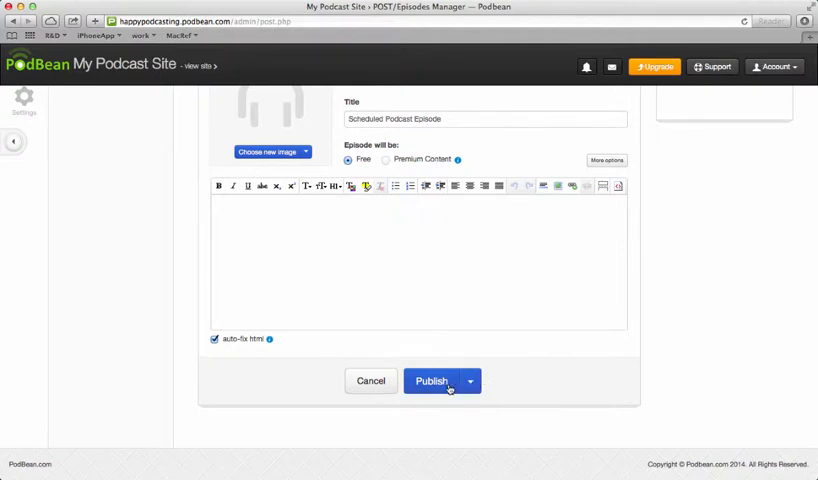
Schedule the episode via 'Publish on...' for 2014-09-12.
{"action": "left_click", "coordinate": [474, 380]}
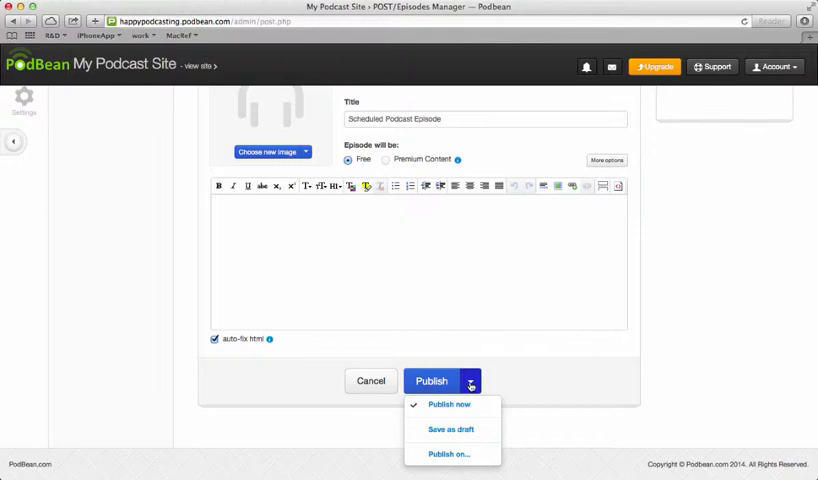
{"action": "mouse_move", "coordinate": [459, 403]}
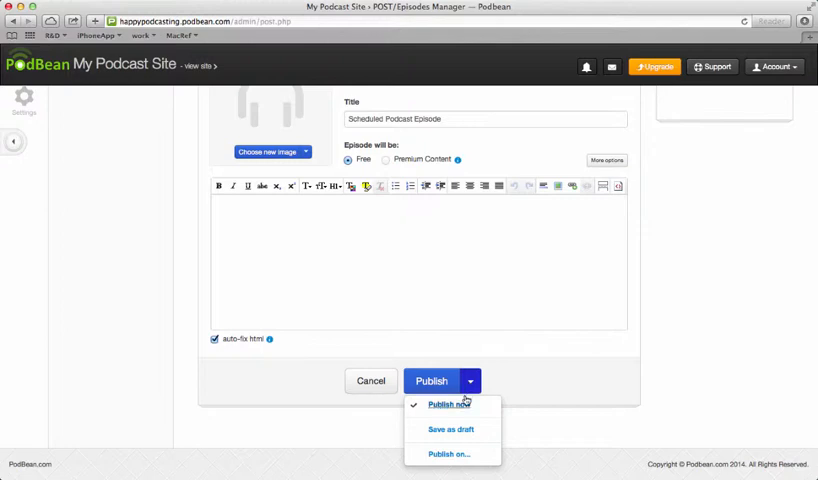
{"action": "mouse_move", "coordinate": [446, 453]}
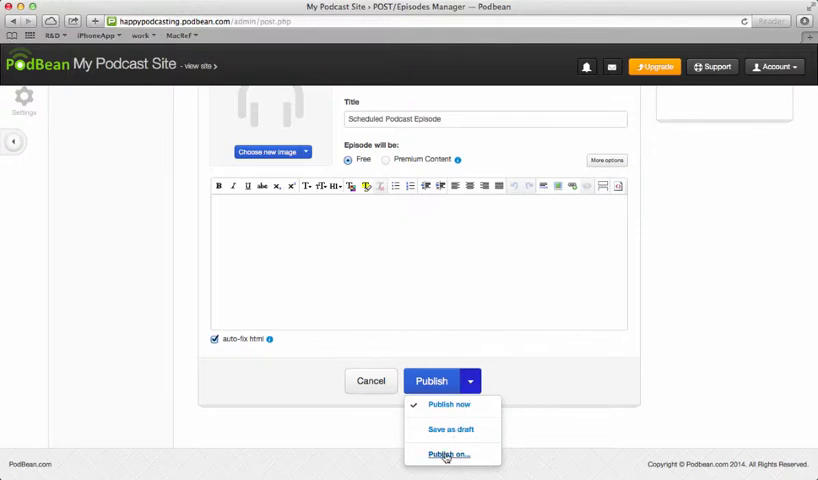
{"action": "left_click", "coordinate": [437, 454]}
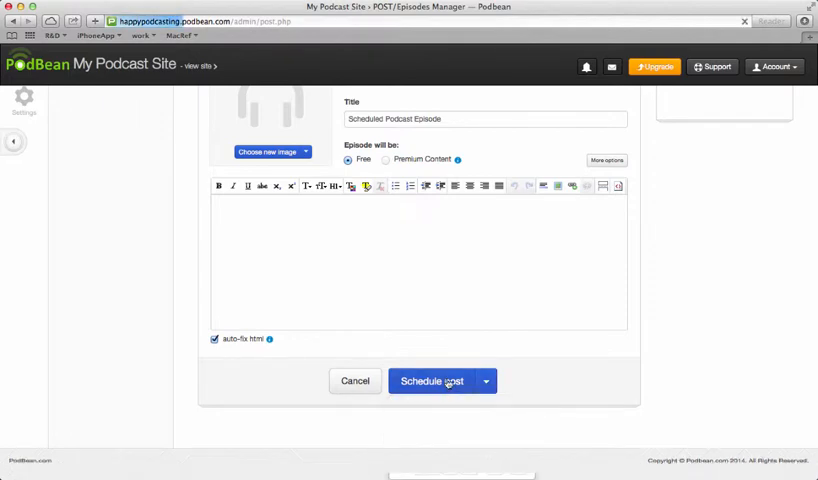
{"action": "left_click", "coordinate": [432, 381]}
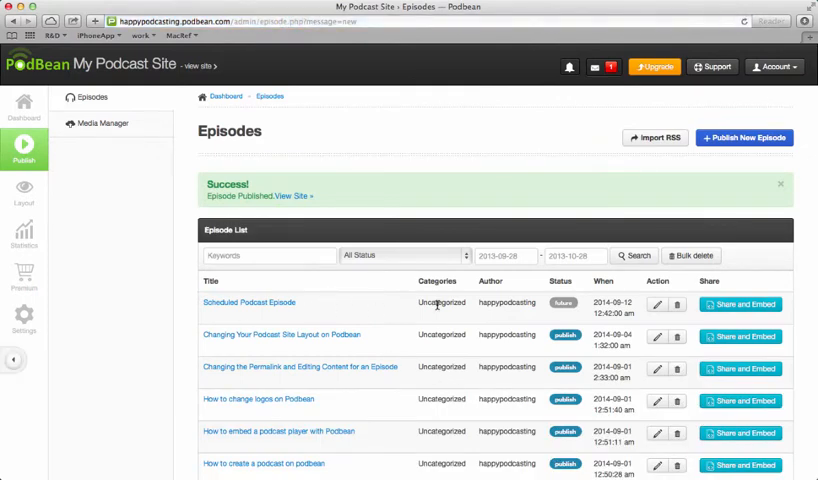
{"action": "mouse_move", "coordinate": [611, 308]}
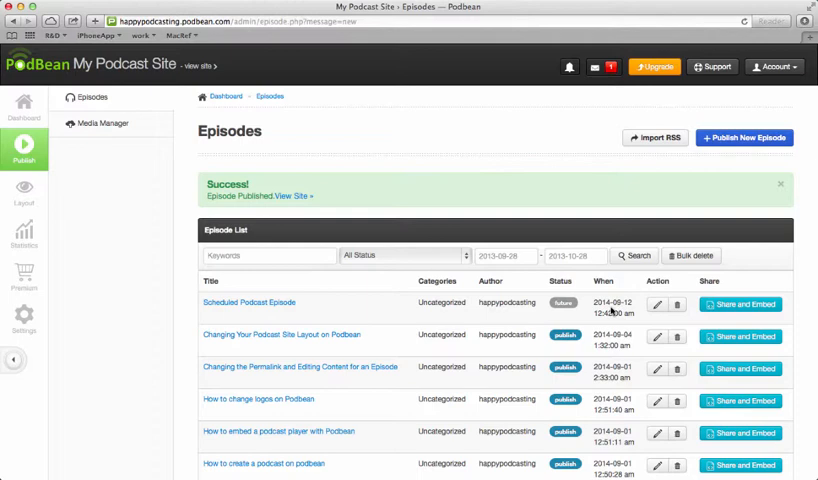
{"action": "mouse_move", "coordinate": [618, 313]}
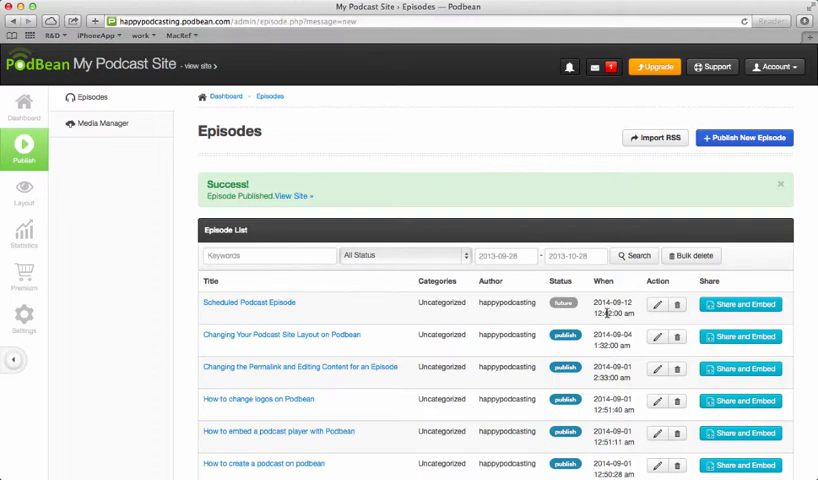
{"action": "mouse_move", "coordinate": [371, 329]}
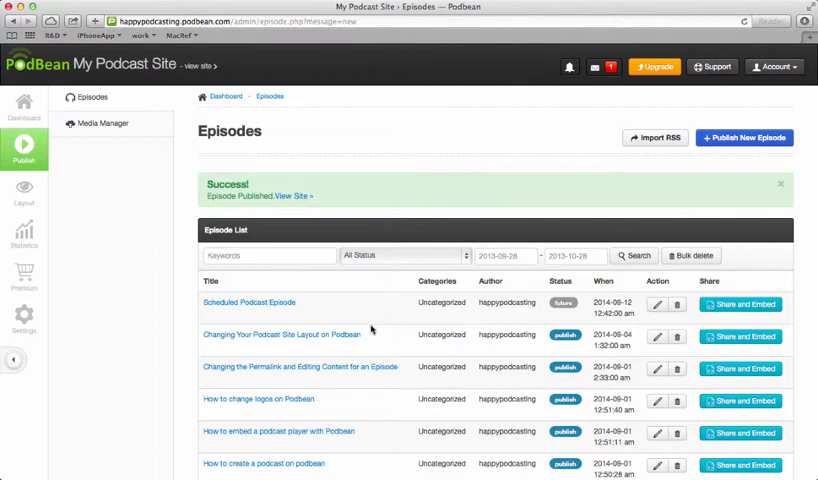
{"action": "mouse_move", "coordinate": [419, 386]}
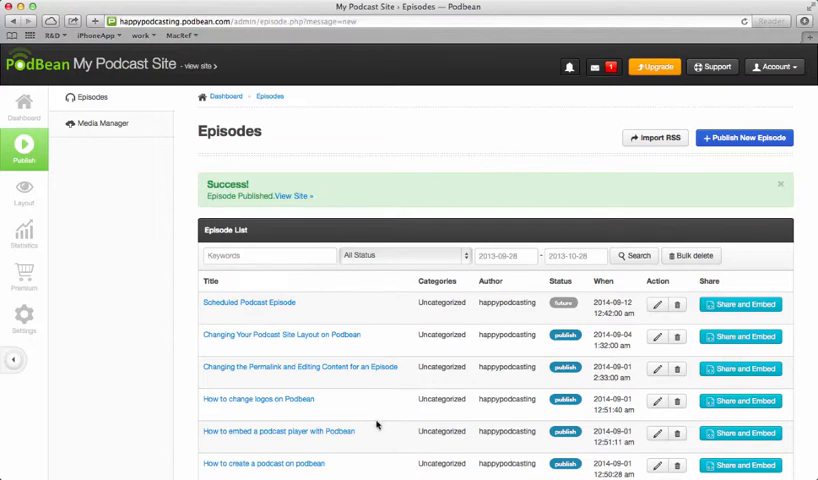
{"action": "mouse_move", "coordinate": [390, 433]}
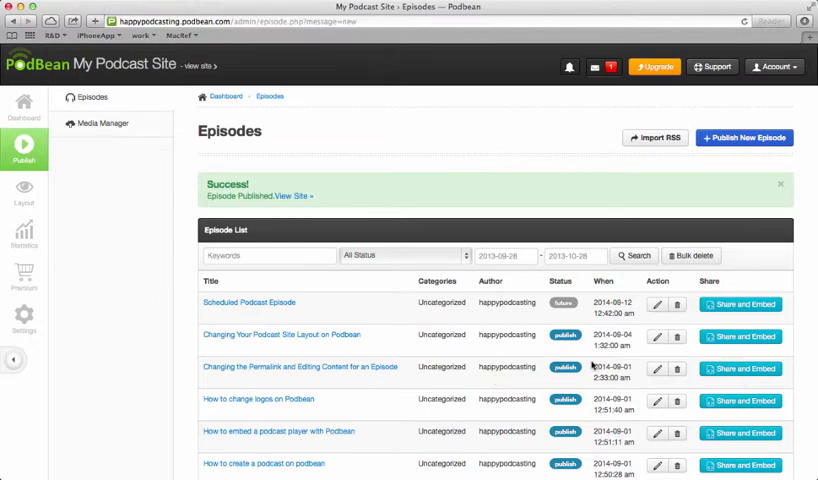
{"action": "mouse_move", "coordinate": [333, 375]}
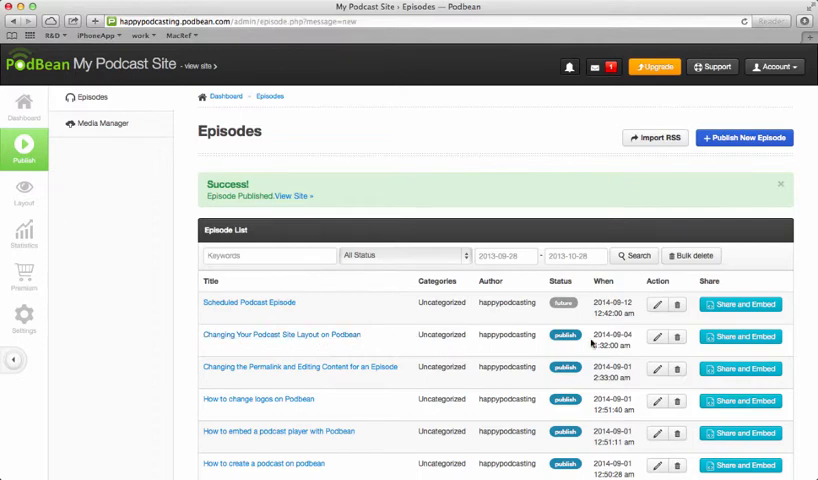
Edit the 'Changing Your Podcast Site Layout on Podbean' episode from the list.
{"action": "left_click", "coordinate": [657, 336]}
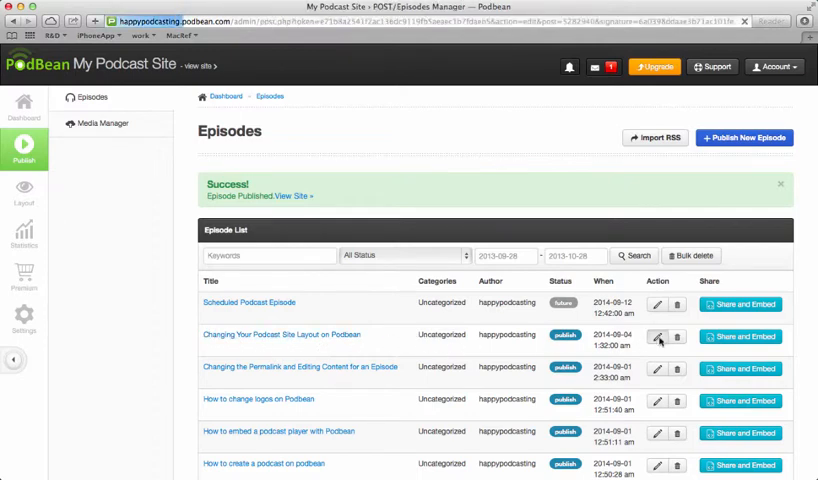
Re-date the layout episode to 2014-08-28 using 'Publish on...' and save it.
{"action": "left_click", "coordinate": [661, 338]}
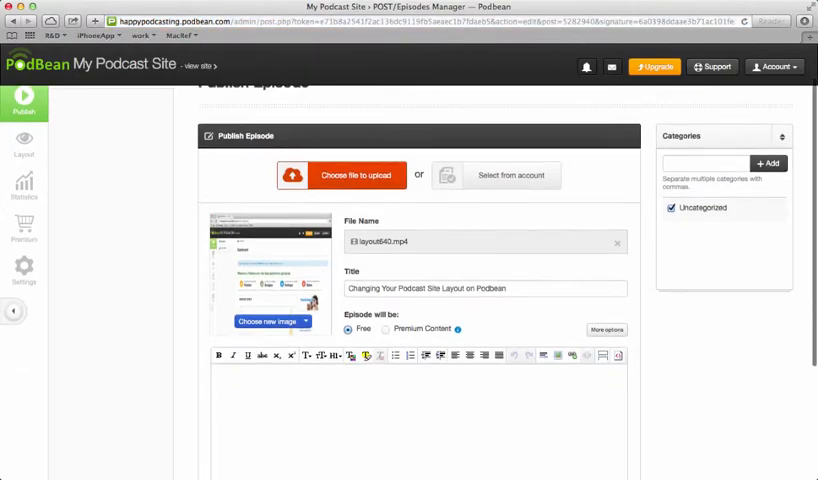
{"action": "scroll", "scroll_direction": "down", "scroll_amount": 3}
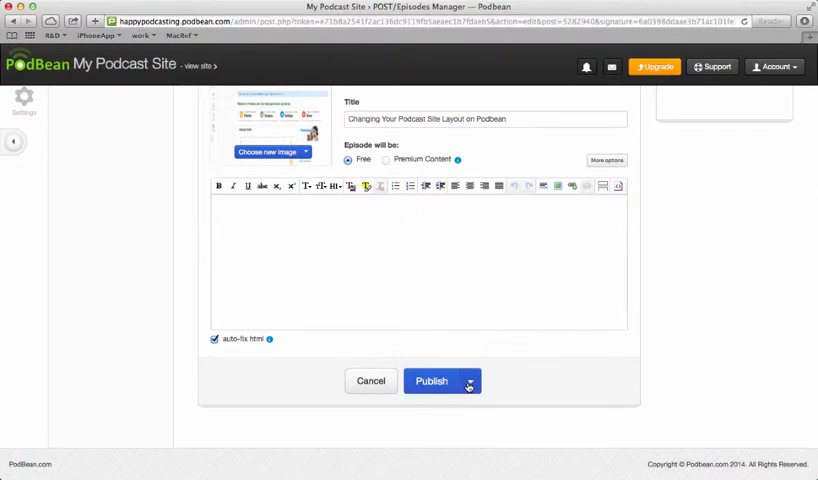
{"action": "left_click", "coordinate": [482, 380]}
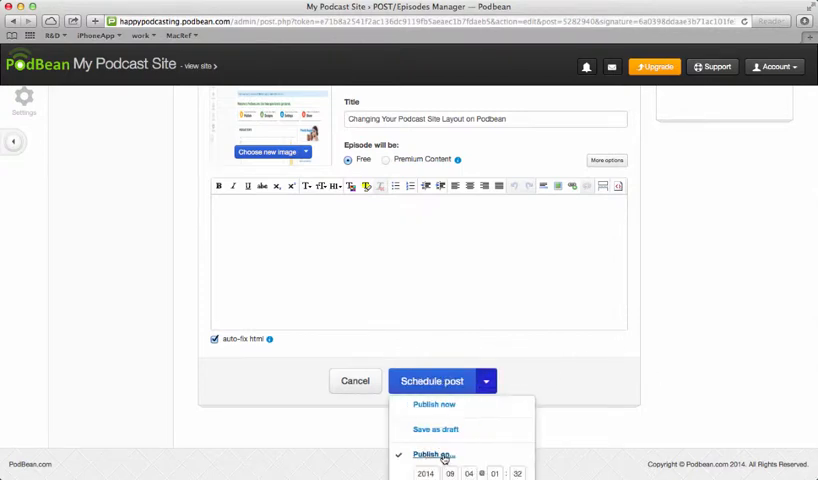
{"action": "mouse_move", "coordinate": [489, 468]}
{"action": "type", "text": "28"}
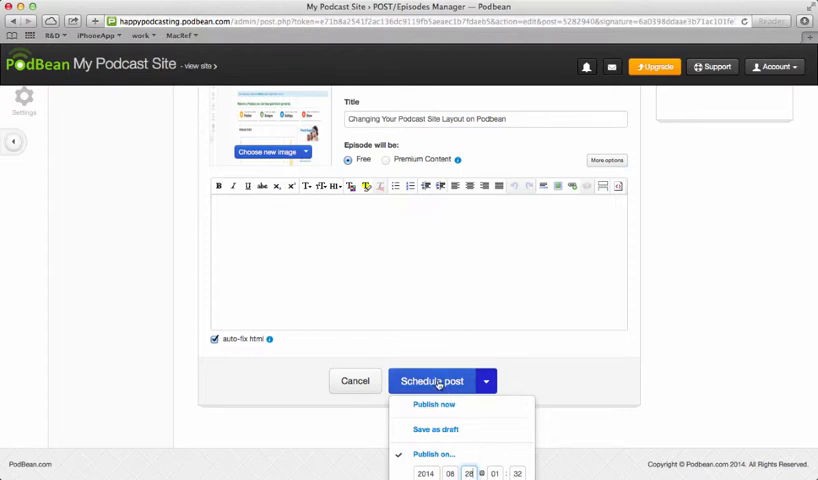
{"action": "left_click", "coordinate": [434, 381]}
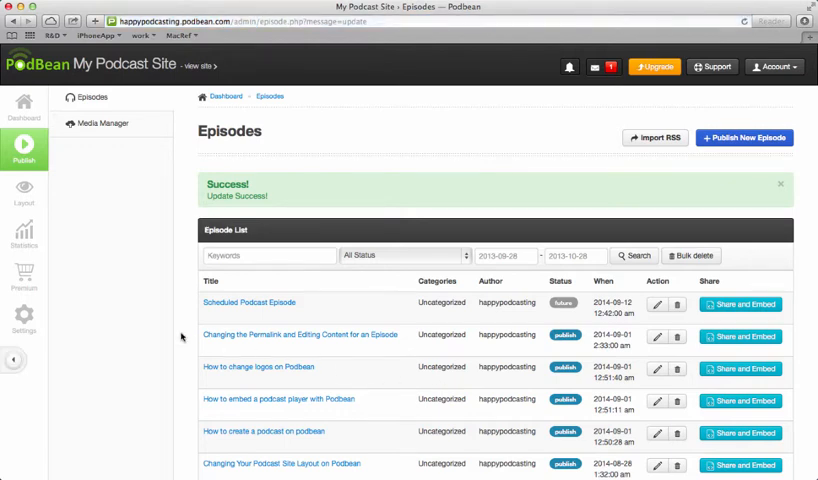
{"action": "scroll", "scroll_direction": "down", "scroll_amount": 3}
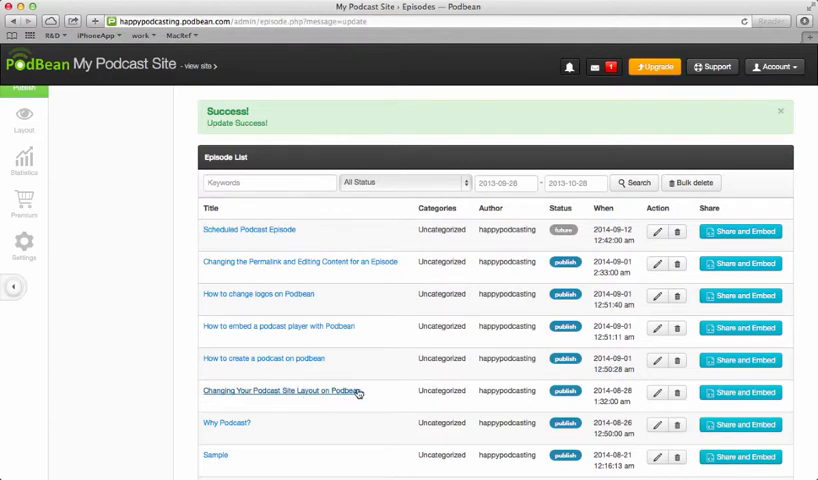
{"action": "mouse_move", "coordinate": [309, 314]}
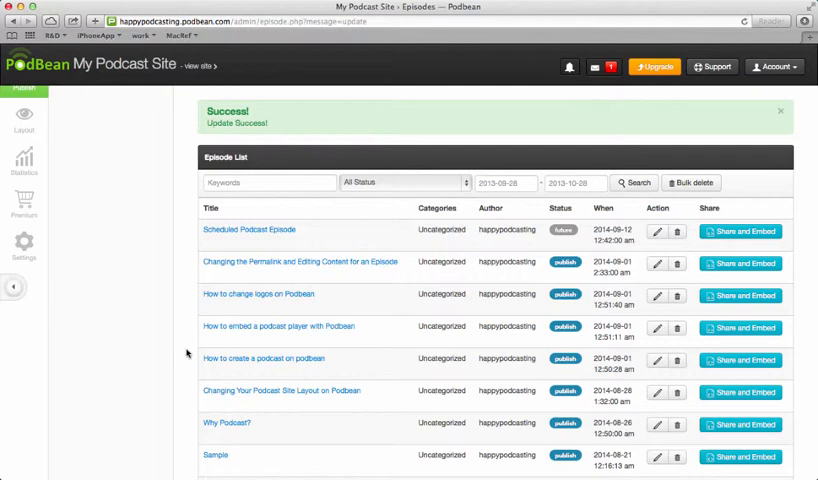
{"action": "mouse_move", "coordinate": [184, 349]}
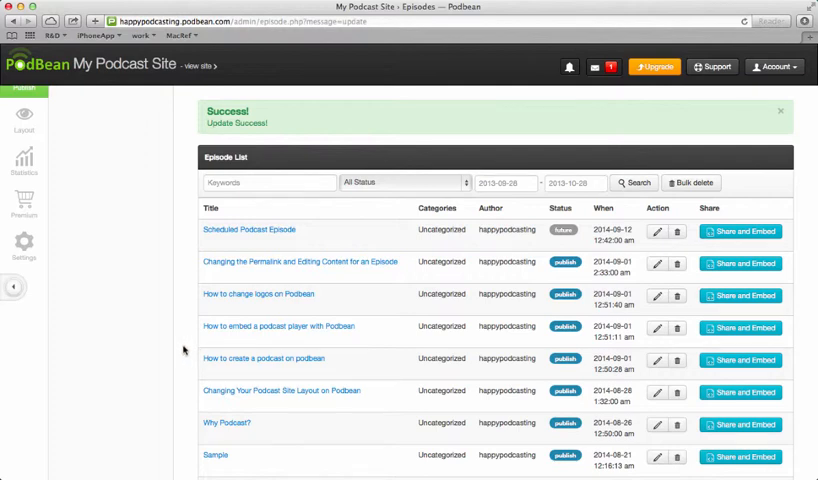